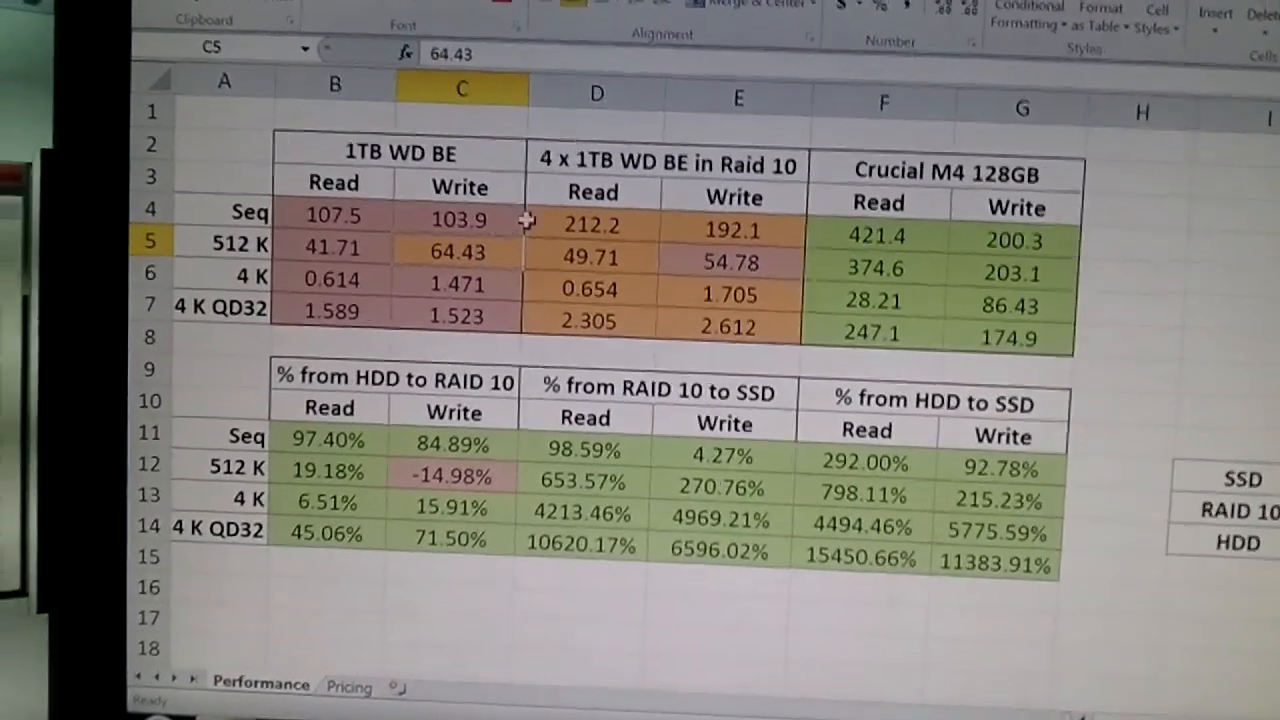
Step: Select the HDD sequential read value 107.5, then open the Pricing sheet with price, space and $/MB
{"action": "left_click", "coordinate": [703, 258]}
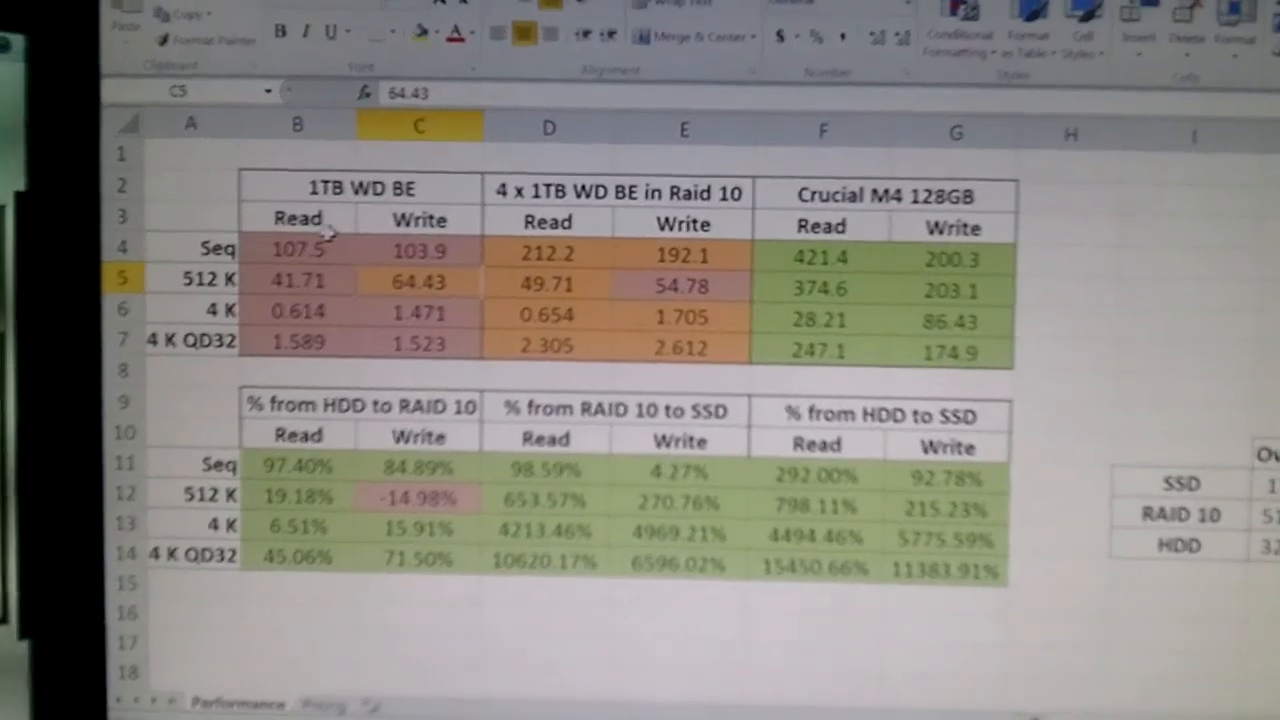
{"action": "left_click", "coordinate": [283, 268]}
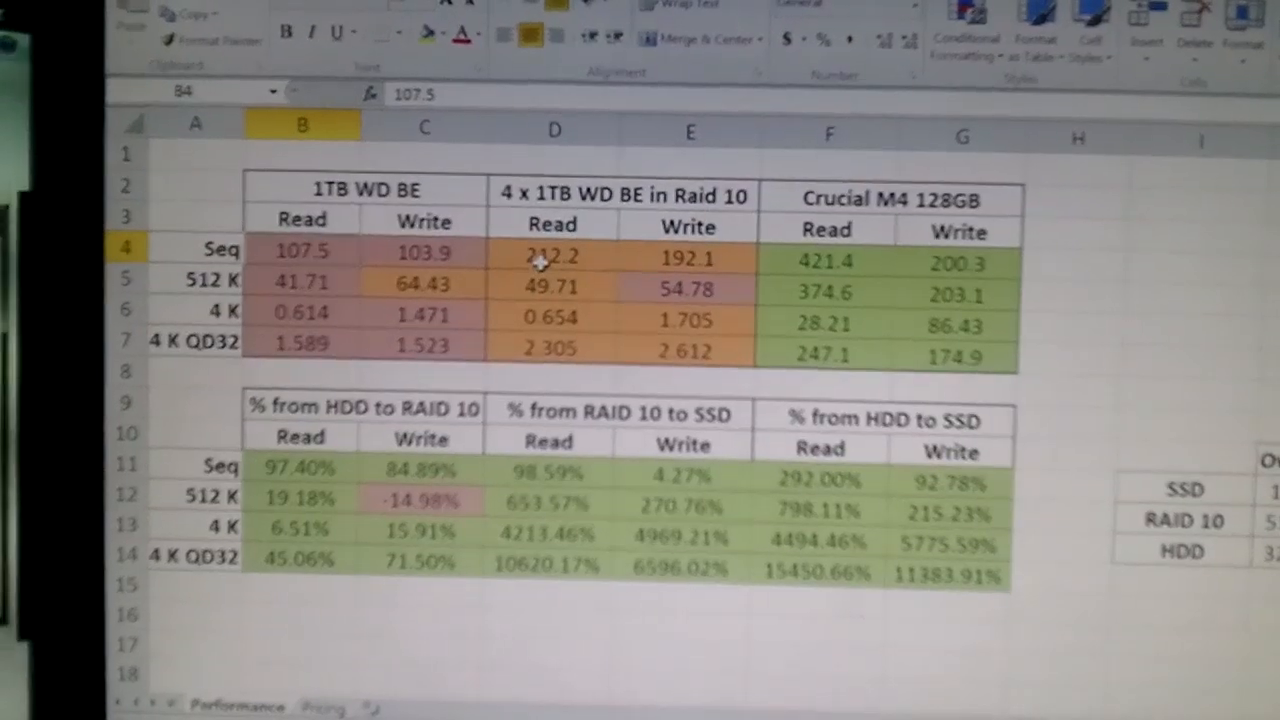
{"action": "left_click", "coordinate": [345, 455]}
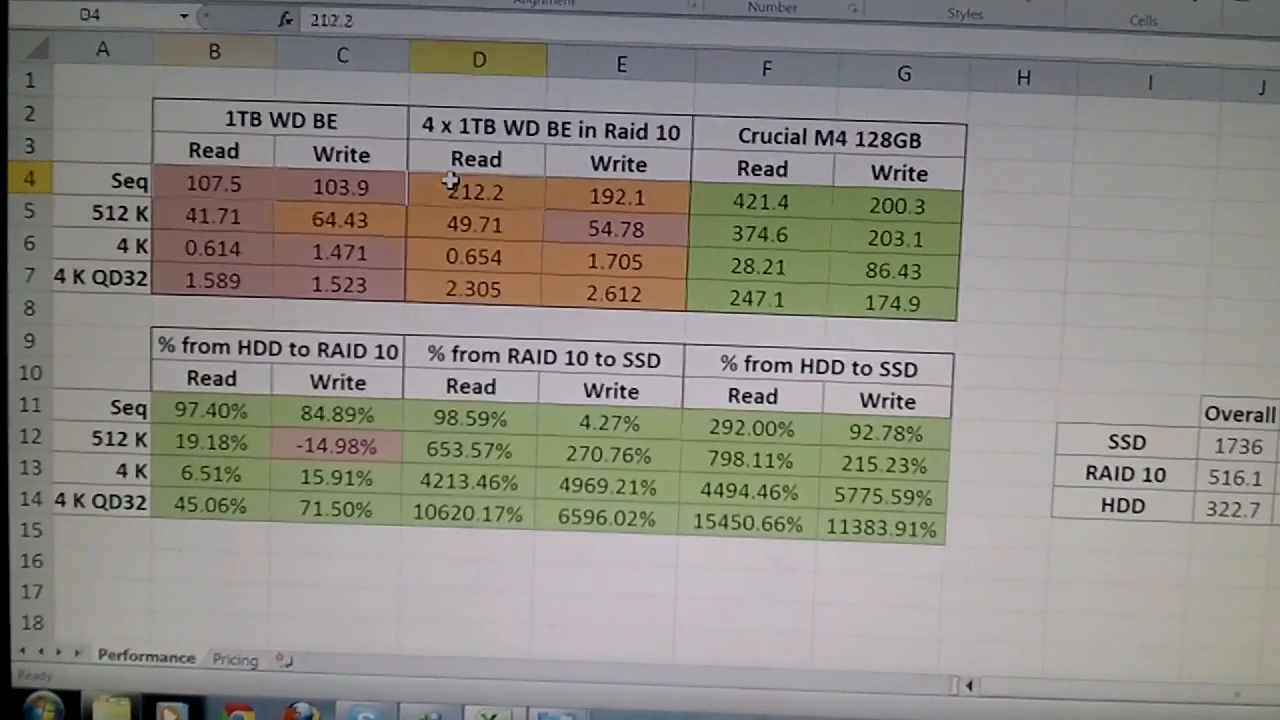
{"action": "left_click", "coordinate": [618, 196]}
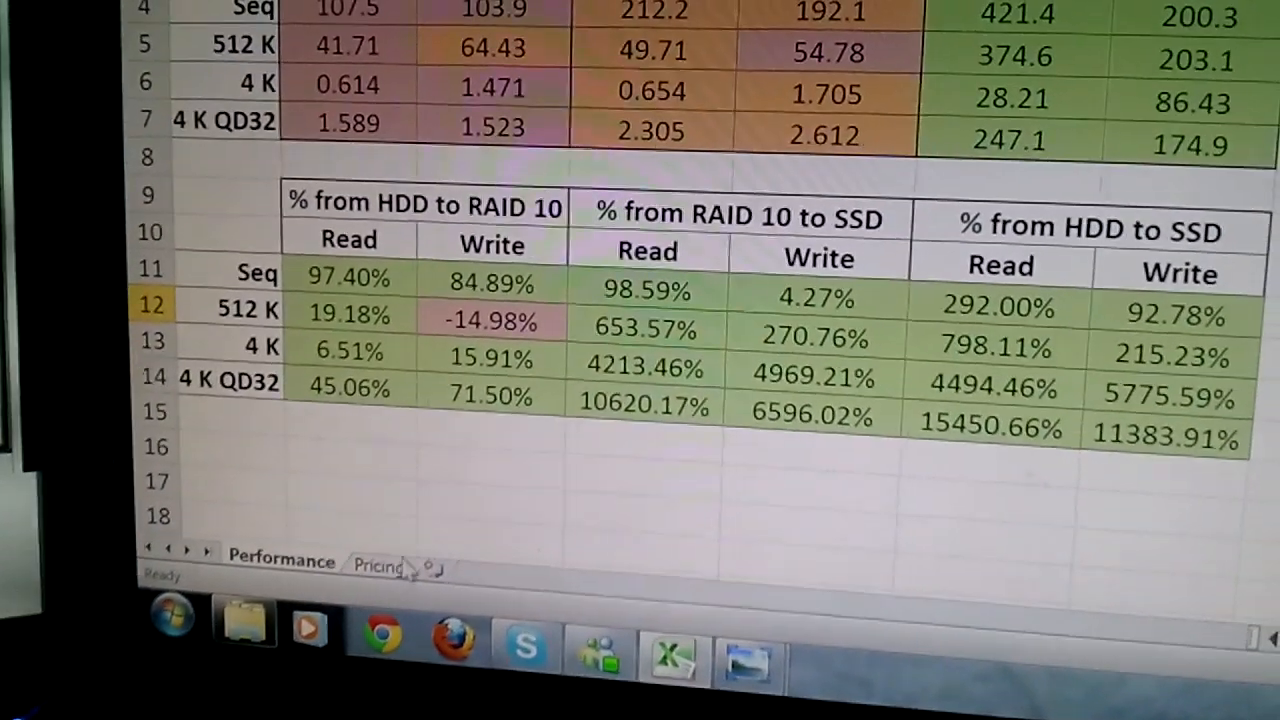
{"action": "left_click", "coordinate": [377, 562]}
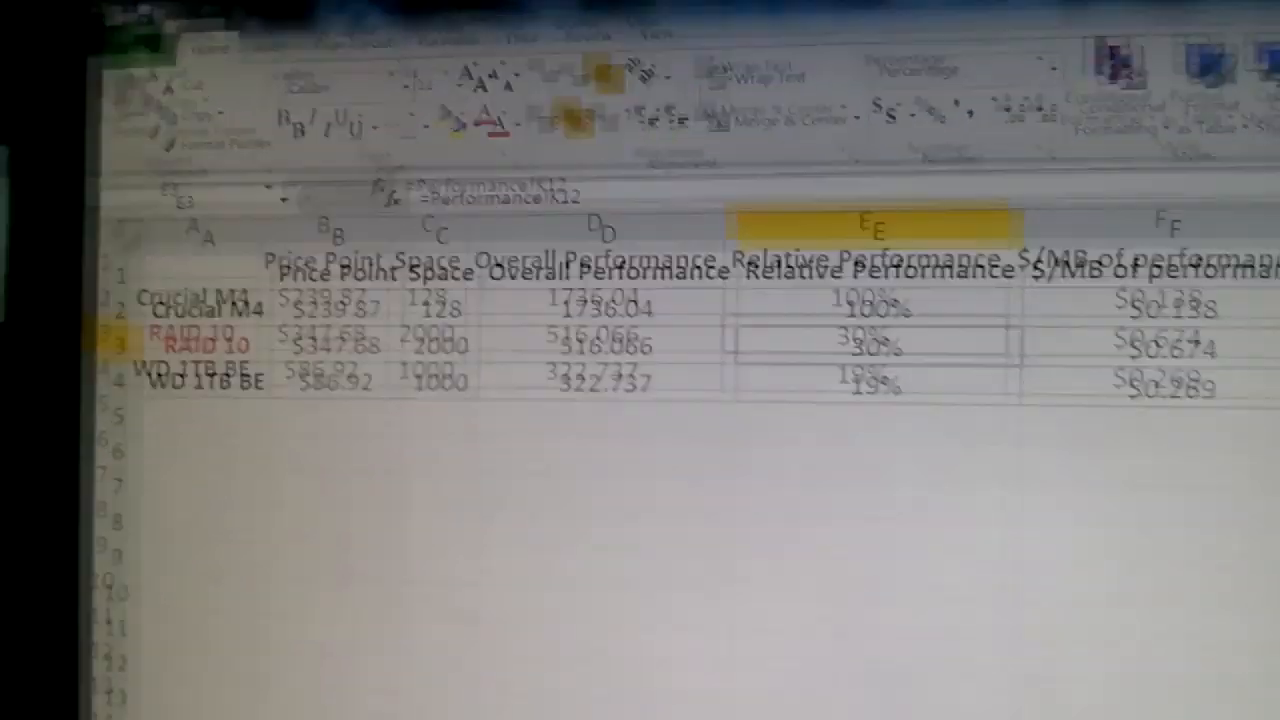